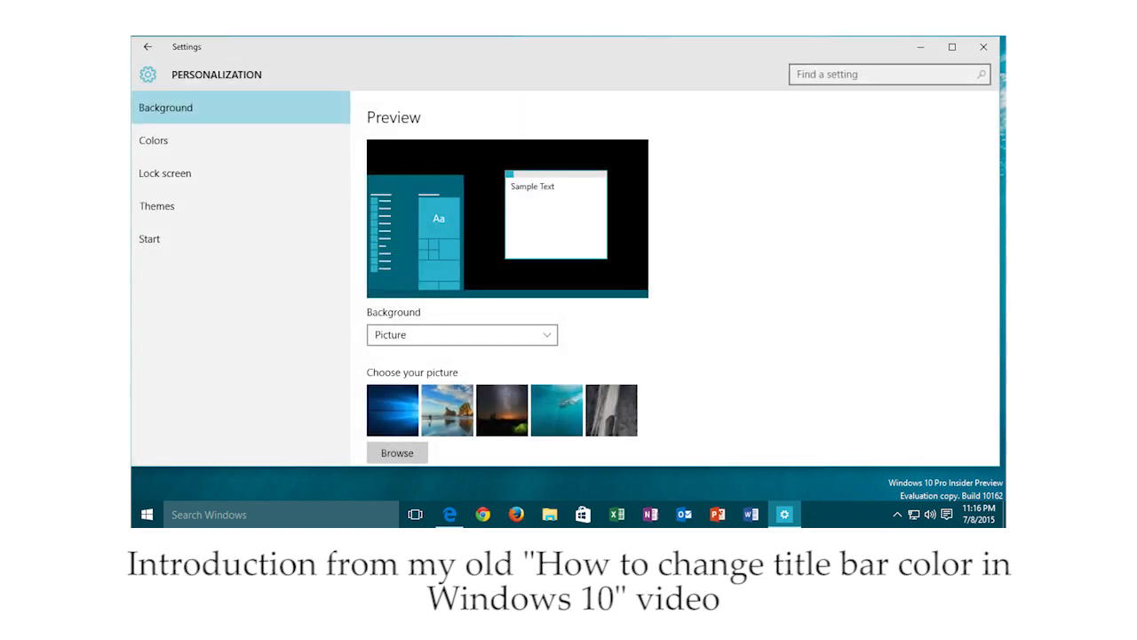
# Turn off 'Automatically pick an accent color from my background' and choose a palette swatch instead.
pyautogui.click(154, 139)
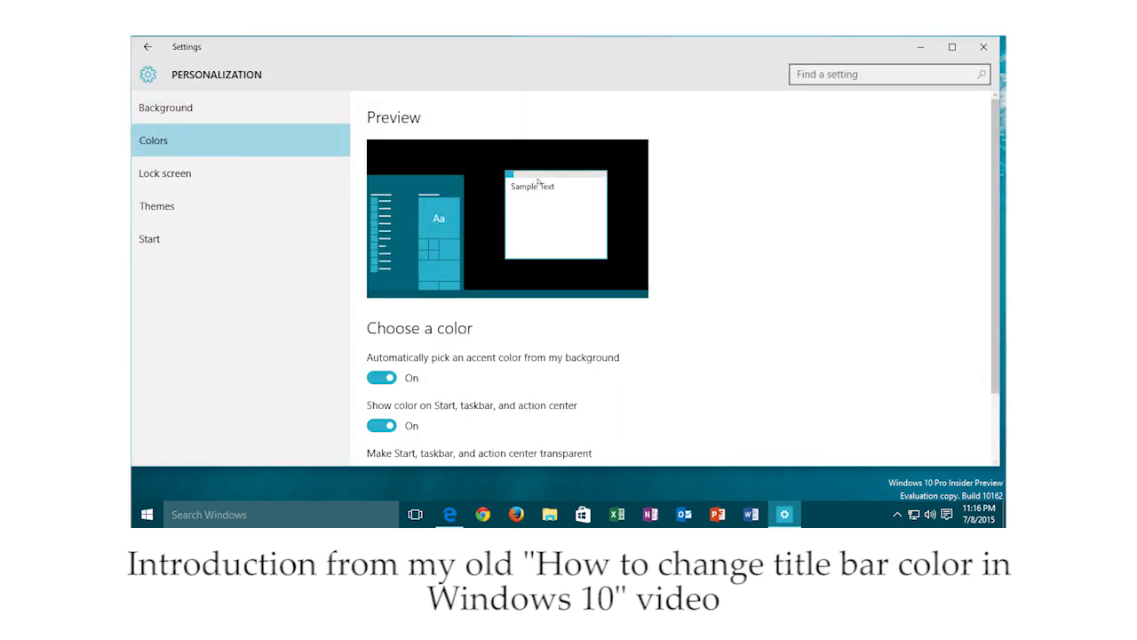
pyautogui.scroll(-3)
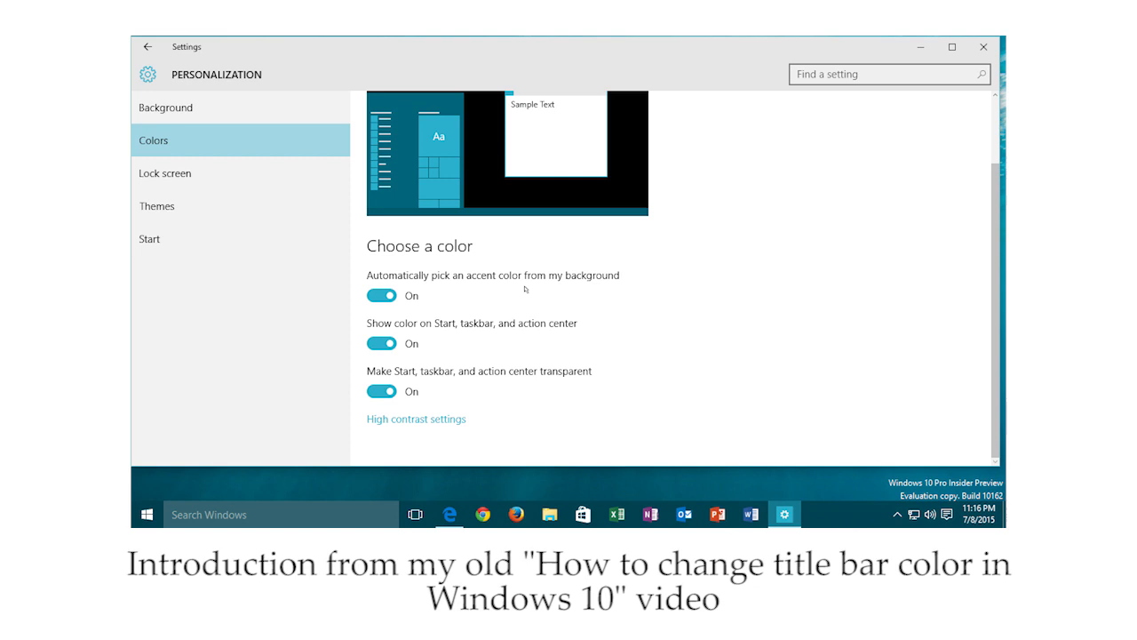
pyautogui.click(381, 295)
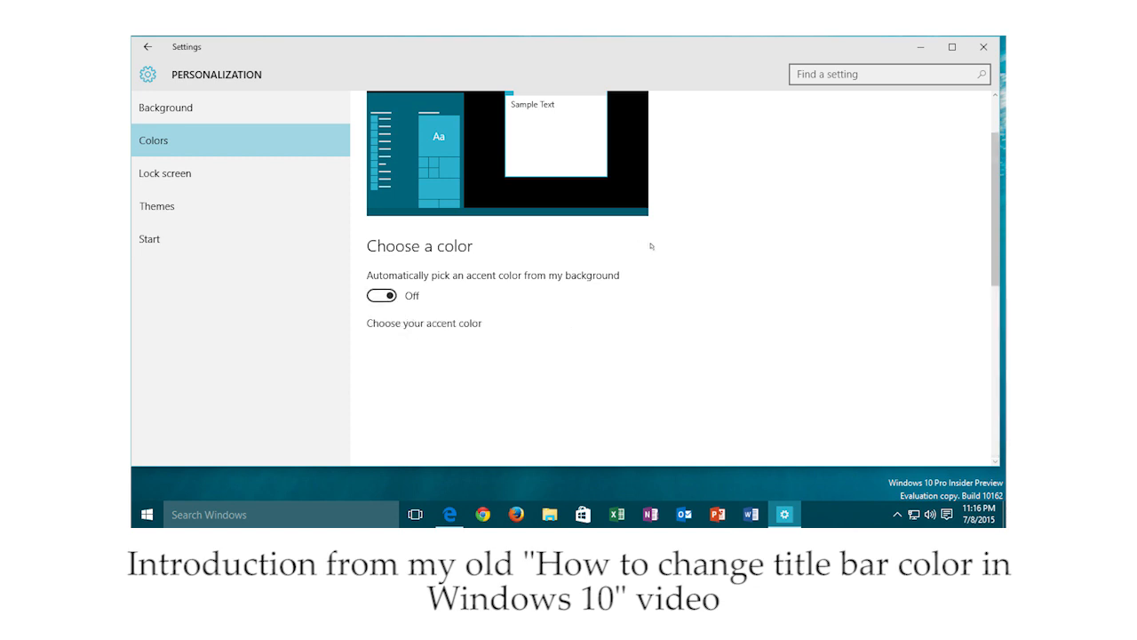
pyautogui.scroll(-3)
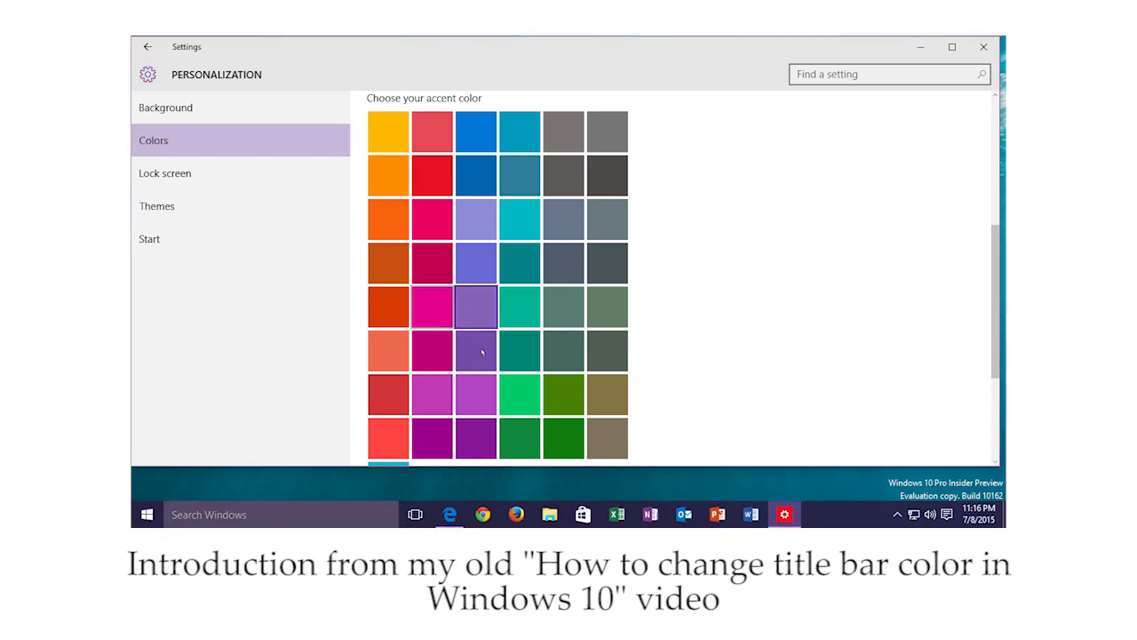
pyautogui.click(607, 306)
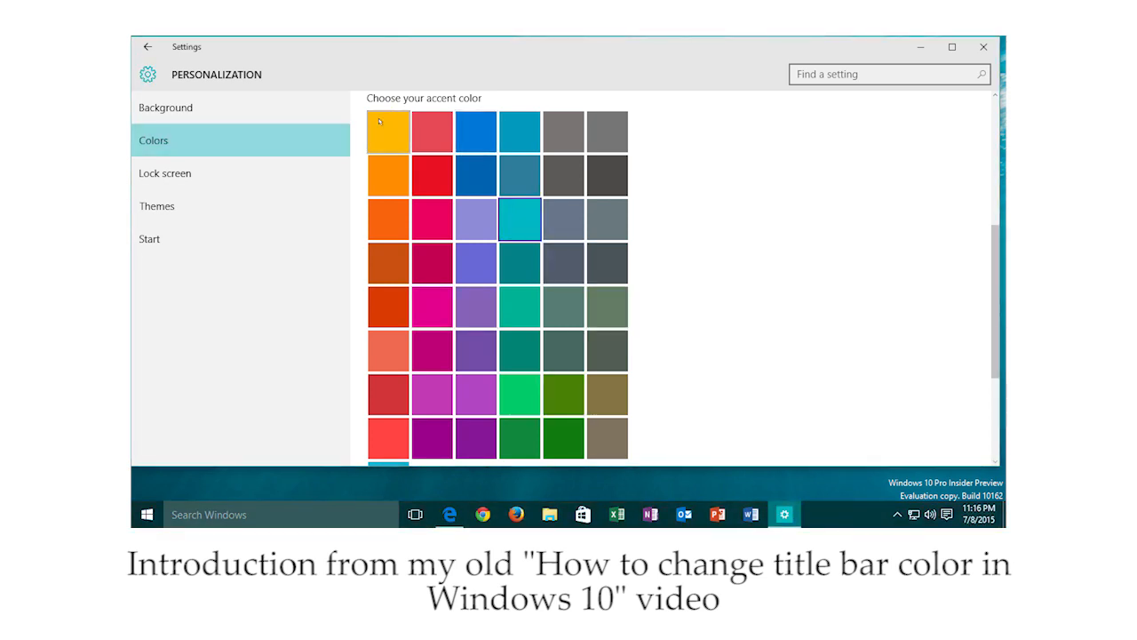
pyautogui.click(153, 139)
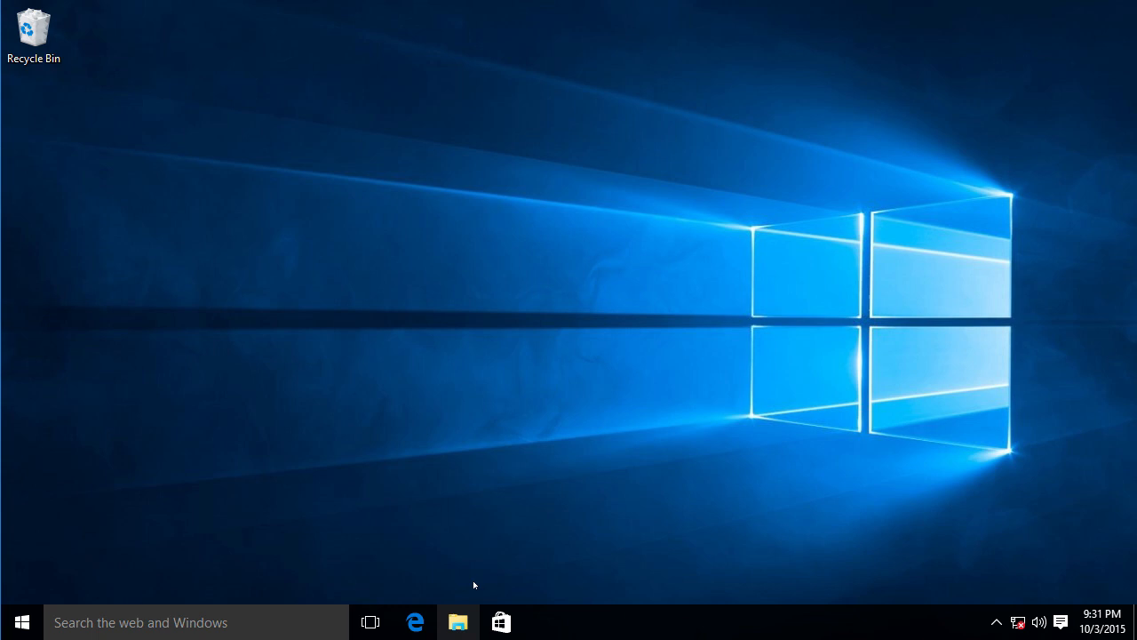
# Navigate File Explorer to the Windows Resources Themes folder containing aero and the theme files.
pyautogui.click(458, 621)
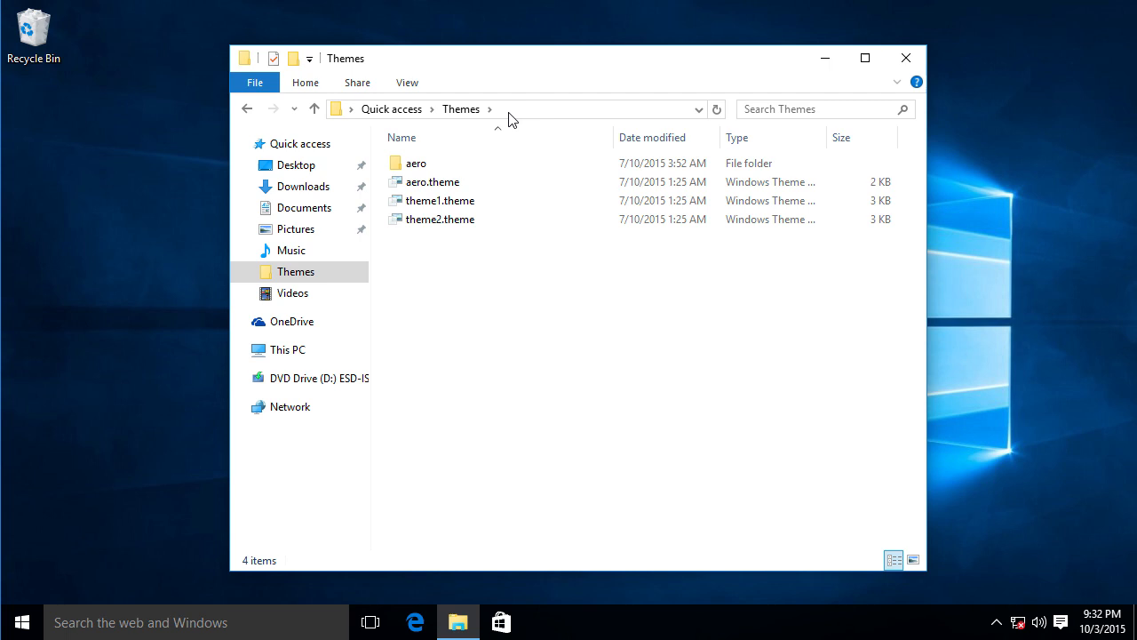
pyautogui.click(415, 162)
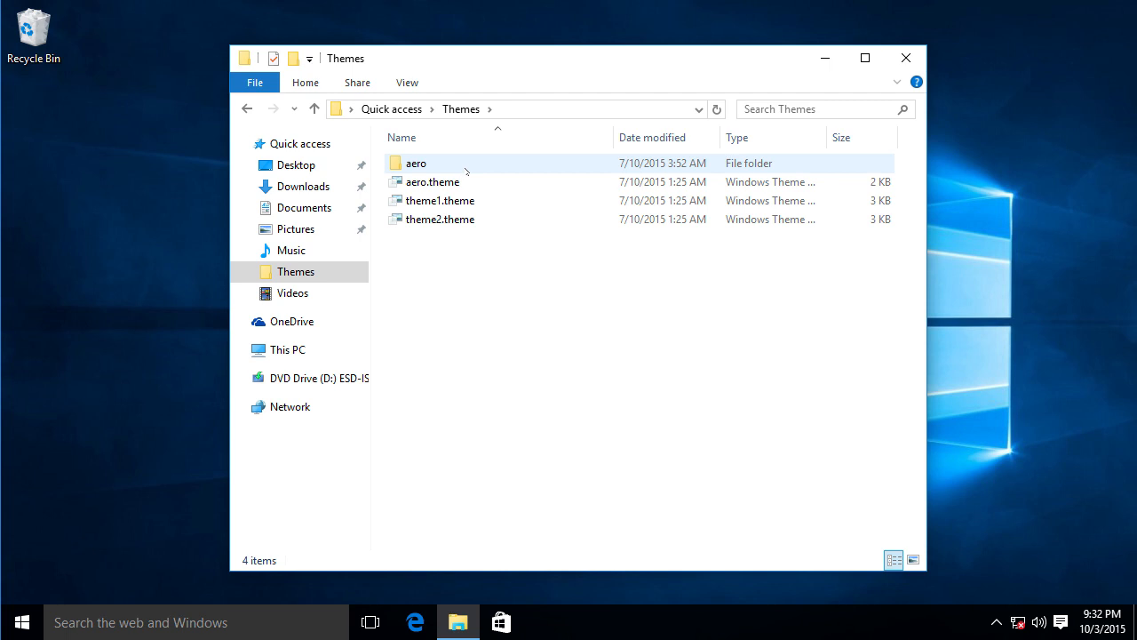
pyautogui.moveTo(417, 165)
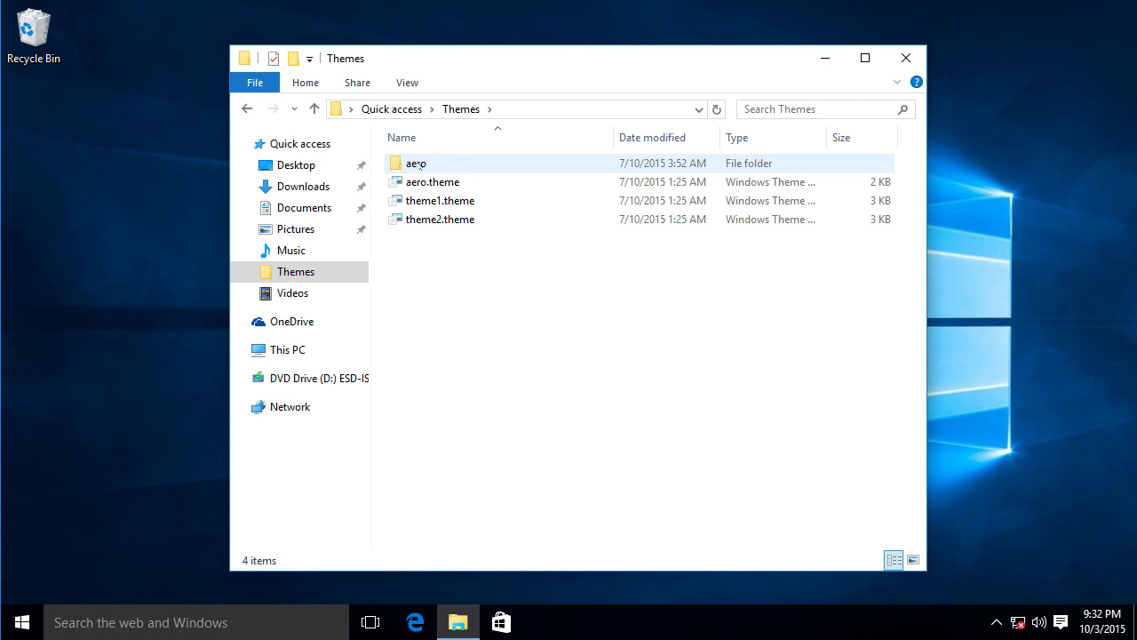
# Duplicate the aero folder as 'aero - Copy', granting admin permission and skipping the denied file.
pyautogui.rightClick(416, 163)
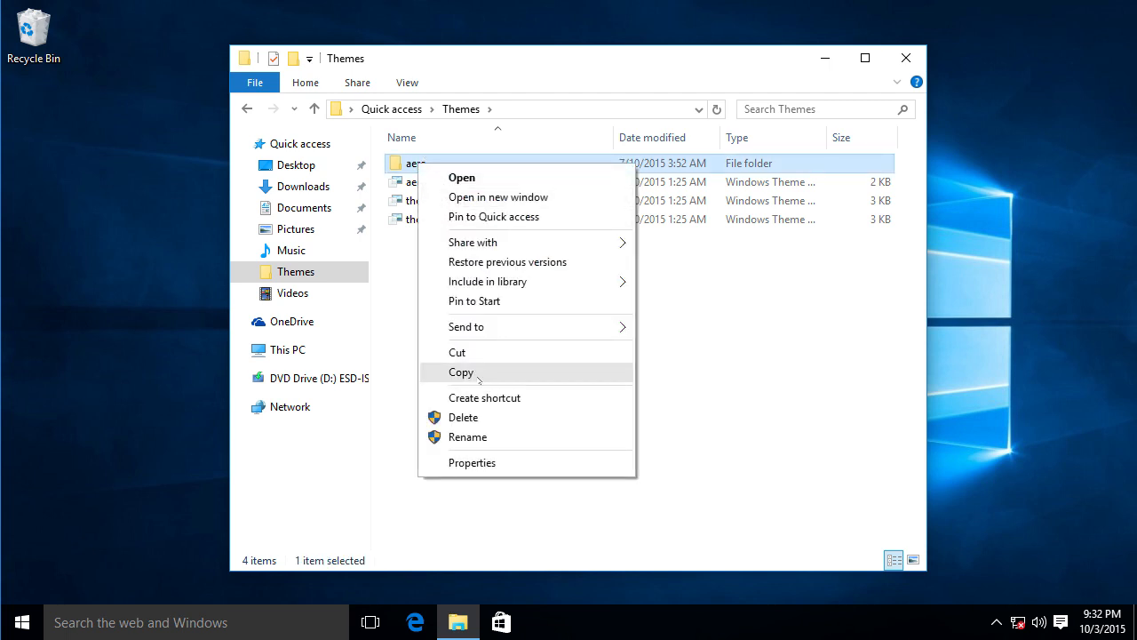
pyautogui.click(461, 373)
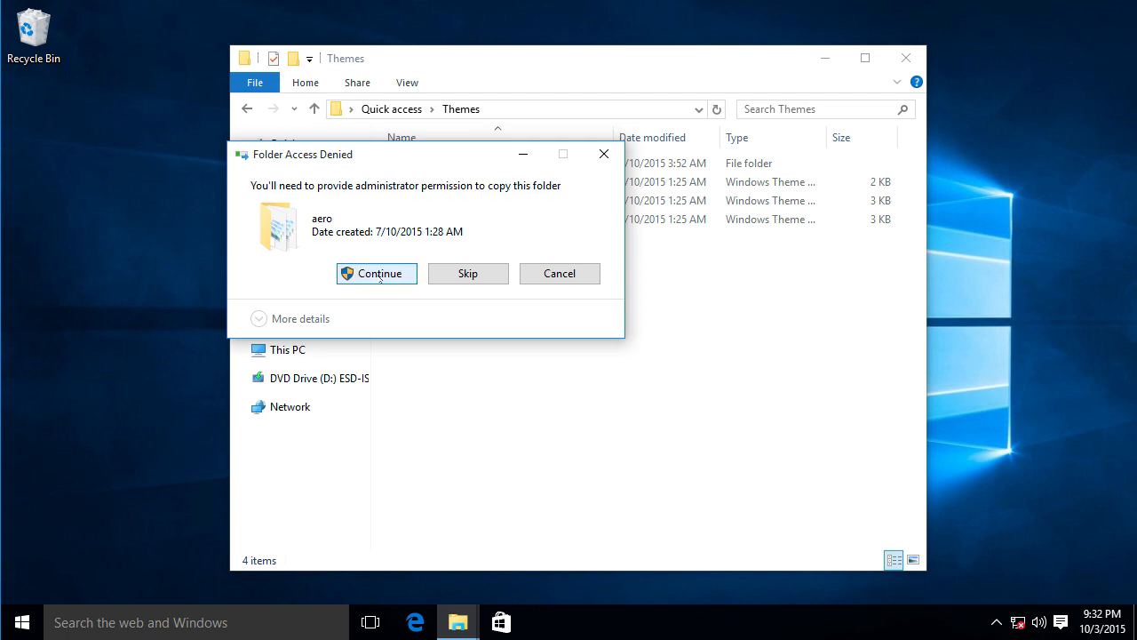
pyautogui.click(377, 272)
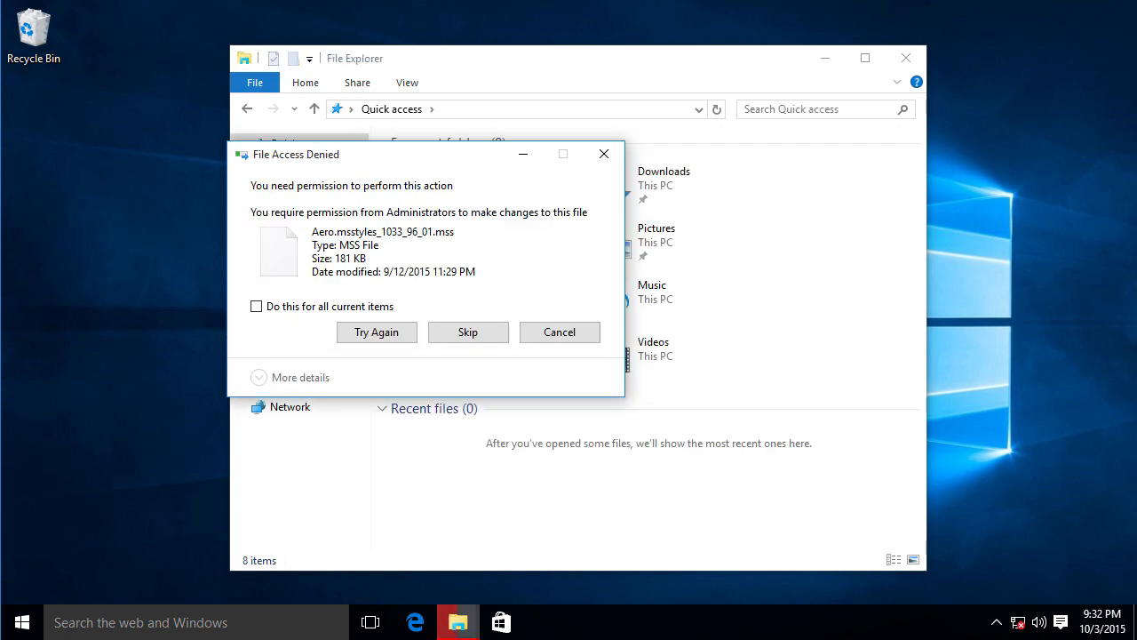
pyautogui.moveTo(410, 293)
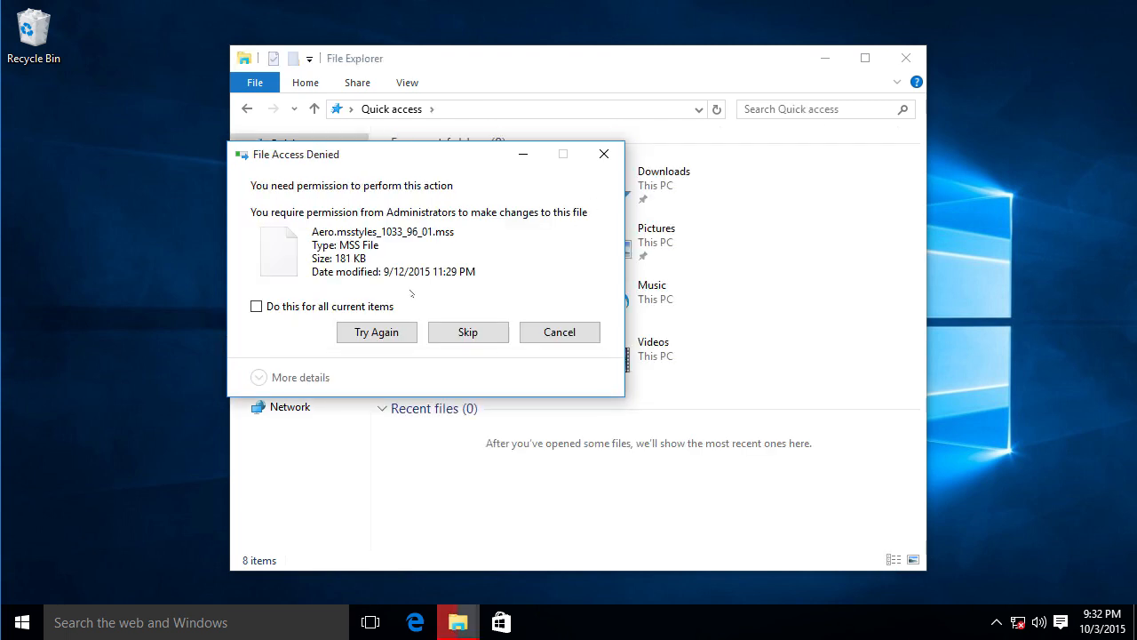
pyautogui.click(467, 331)
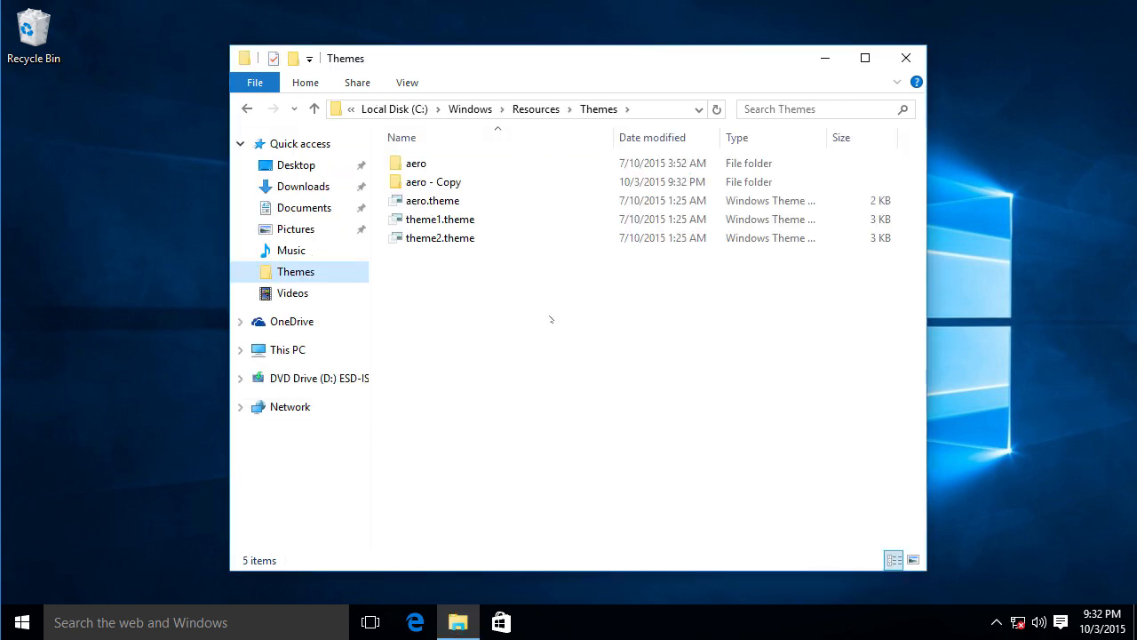
# Inside aero - Copy, rename aero.msstyles to colors.msstyles.
pyautogui.click(433, 181)
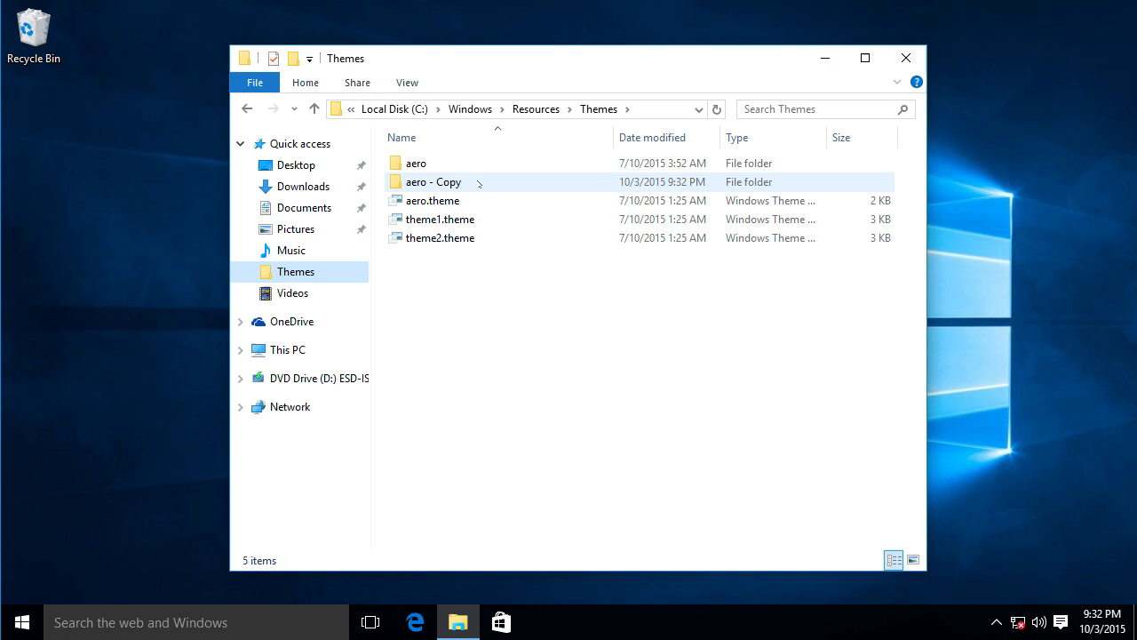
pyautogui.doubleClick(433, 181)
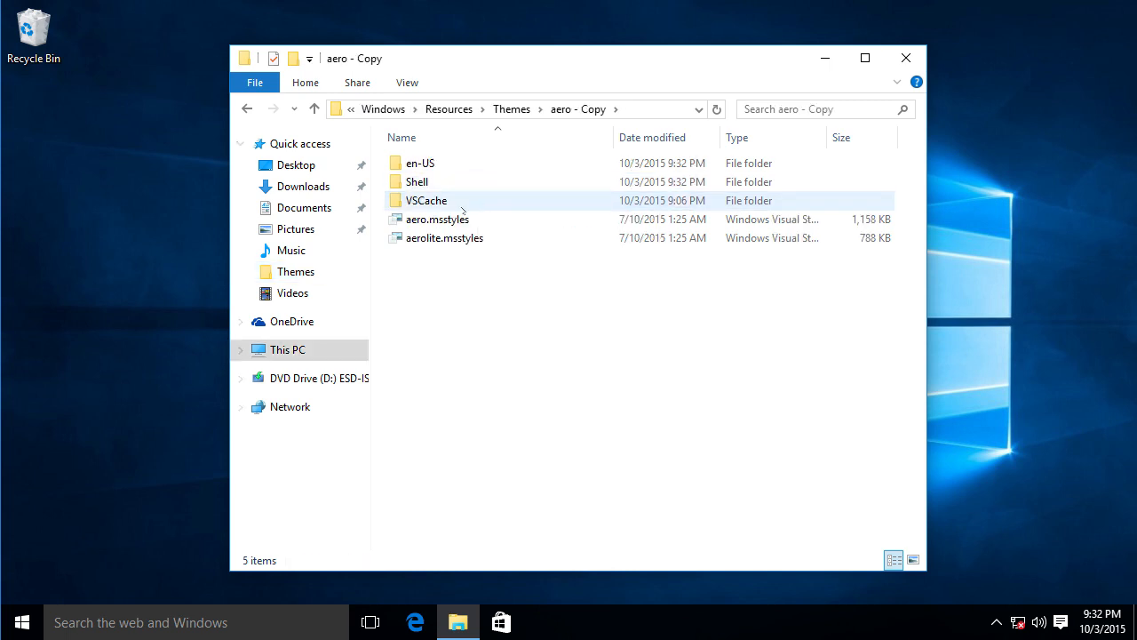
pyautogui.click(437, 219)
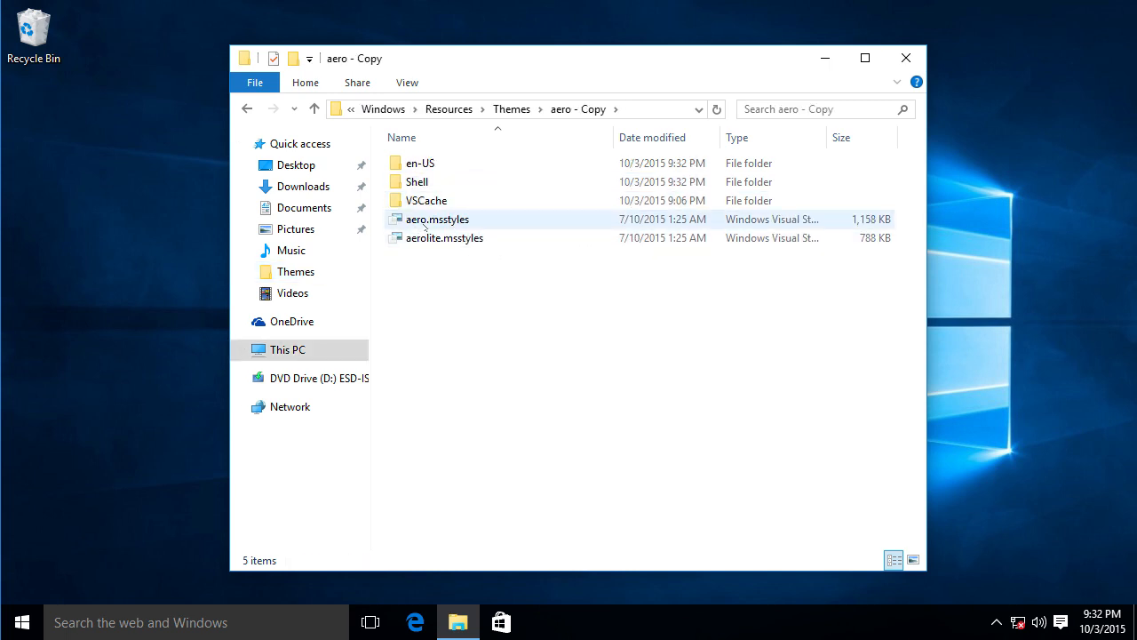
pyautogui.moveTo(437, 220)
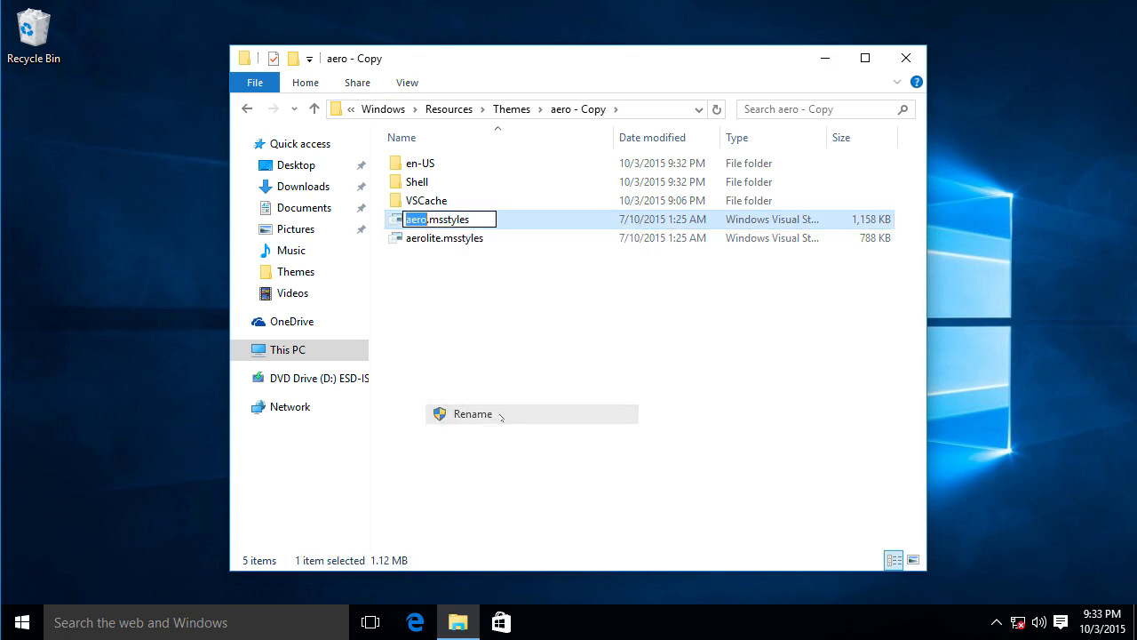
pyautogui.write('colors')
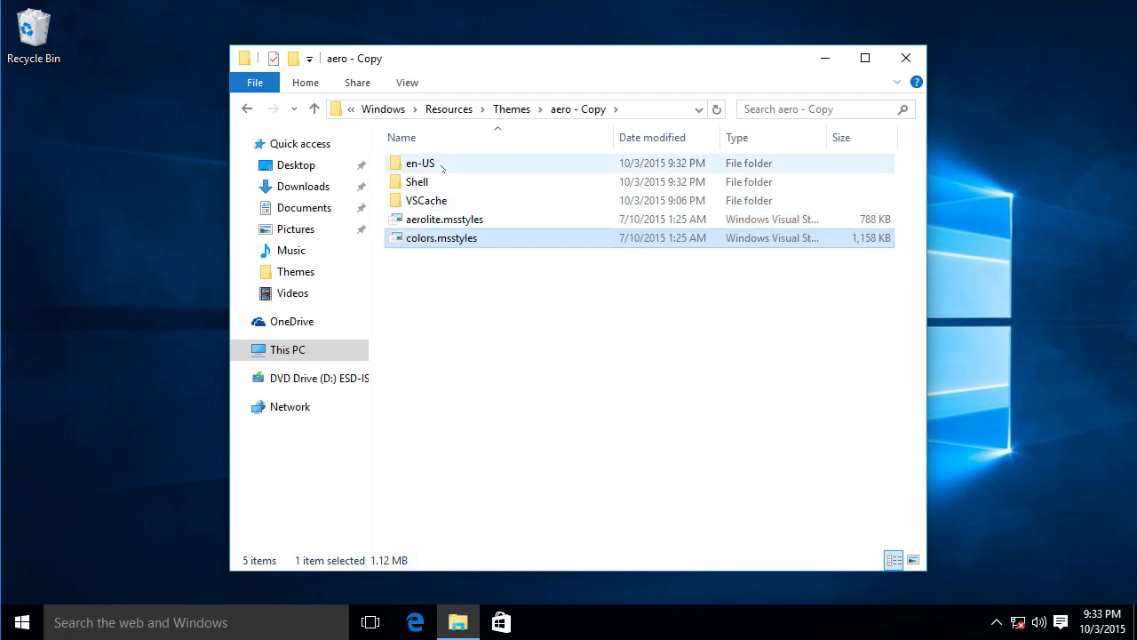
pyautogui.moveTo(420, 163)
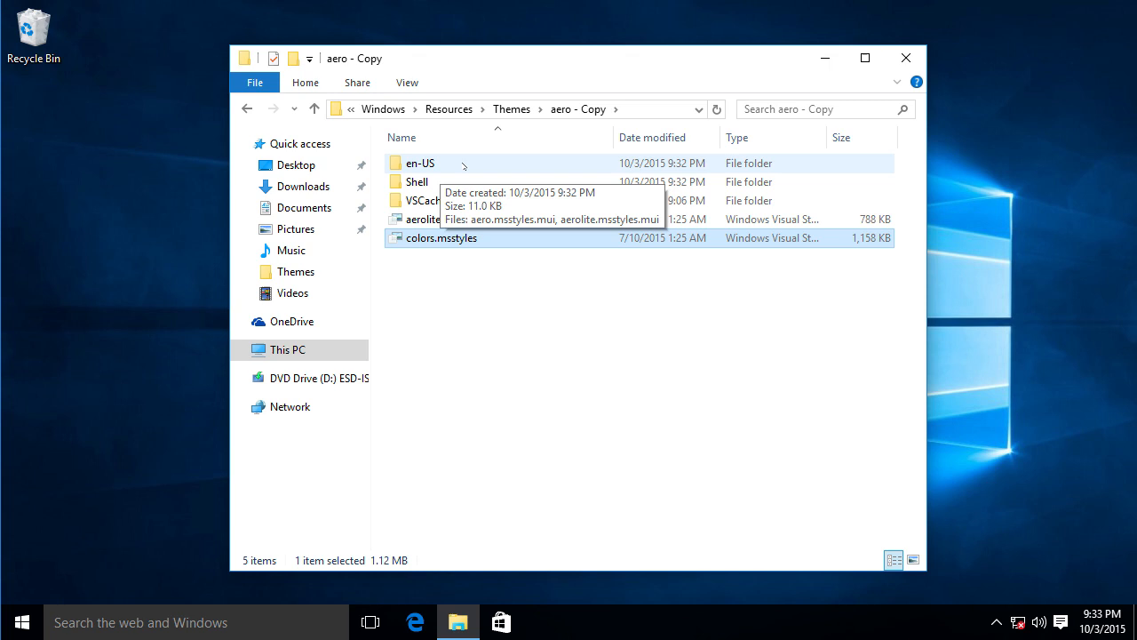
# In aero - Copy\en-US, rename aero.msstyles.mui to colors.msstyles.mui.
pyautogui.doubleClick(420, 162)
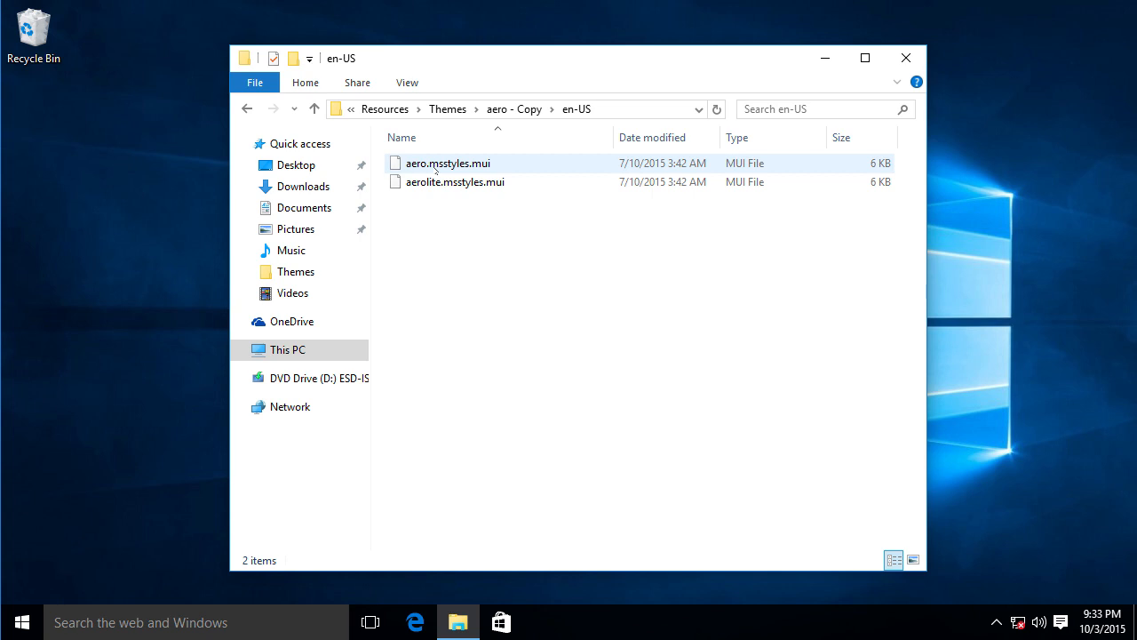
pyautogui.rightClick(448, 162)
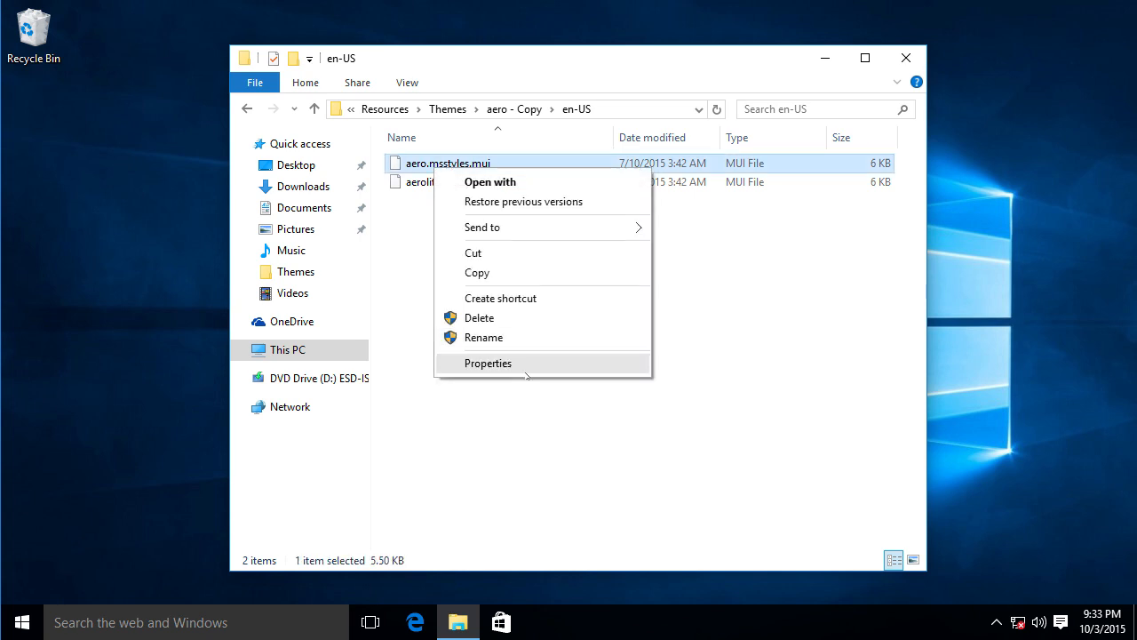
pyautogui.click(484, 336)
pyautogui.write('colors')
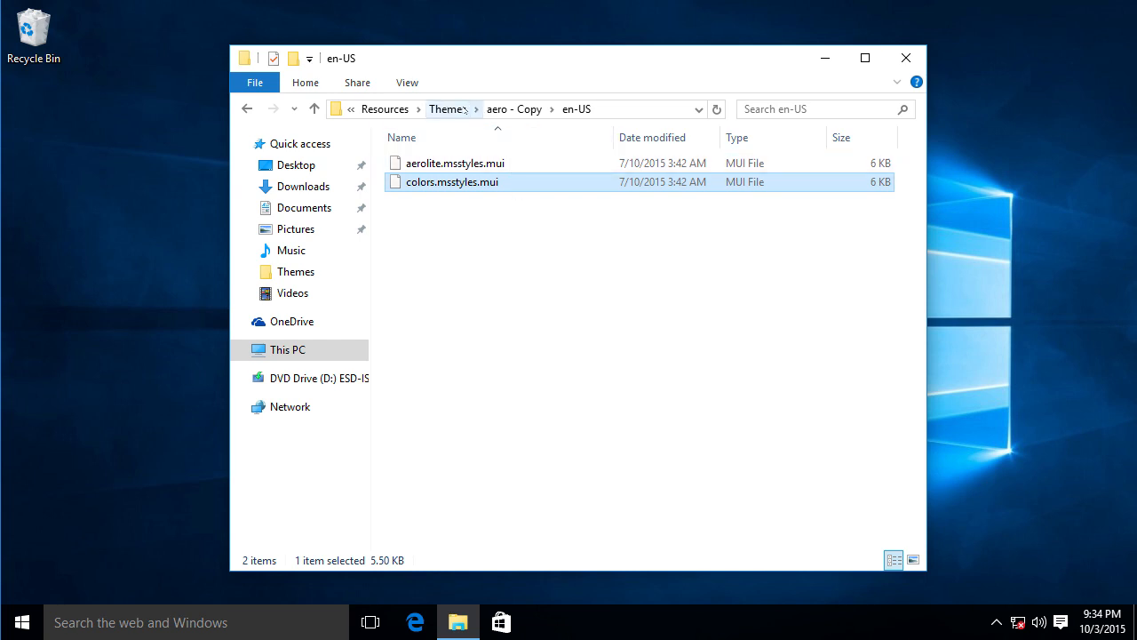
# Copy aero.theme from Themes onto the desktop and rename the copy colors.theme.
pyautogui.click(449, 109)
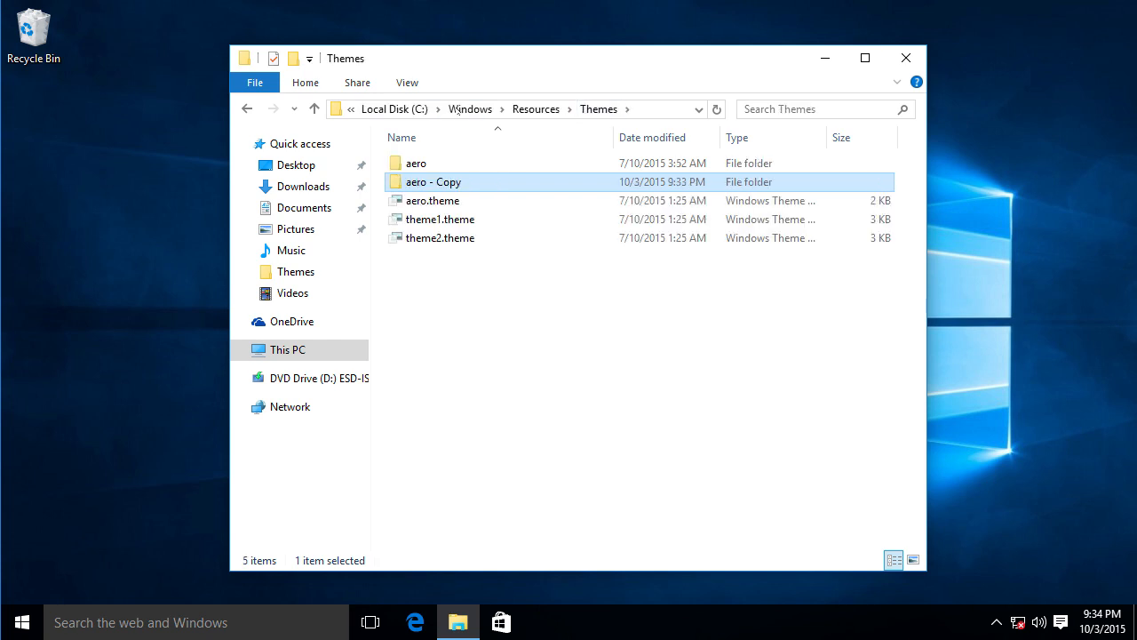
pyautogui.click(432, 199)
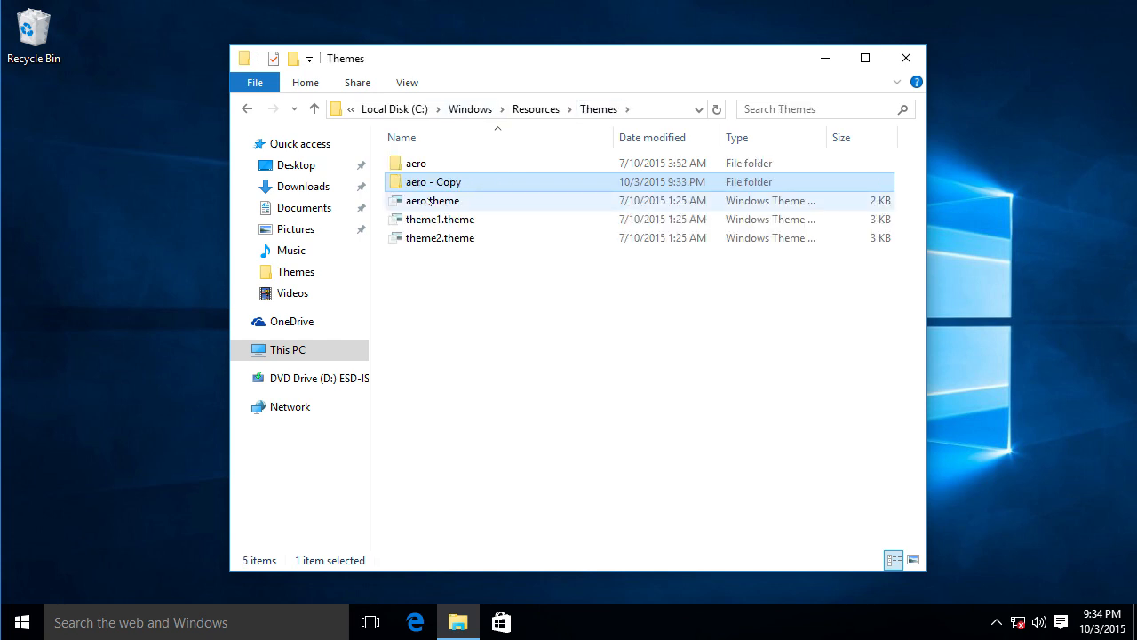
pyautogui.rightClick(433, 200)
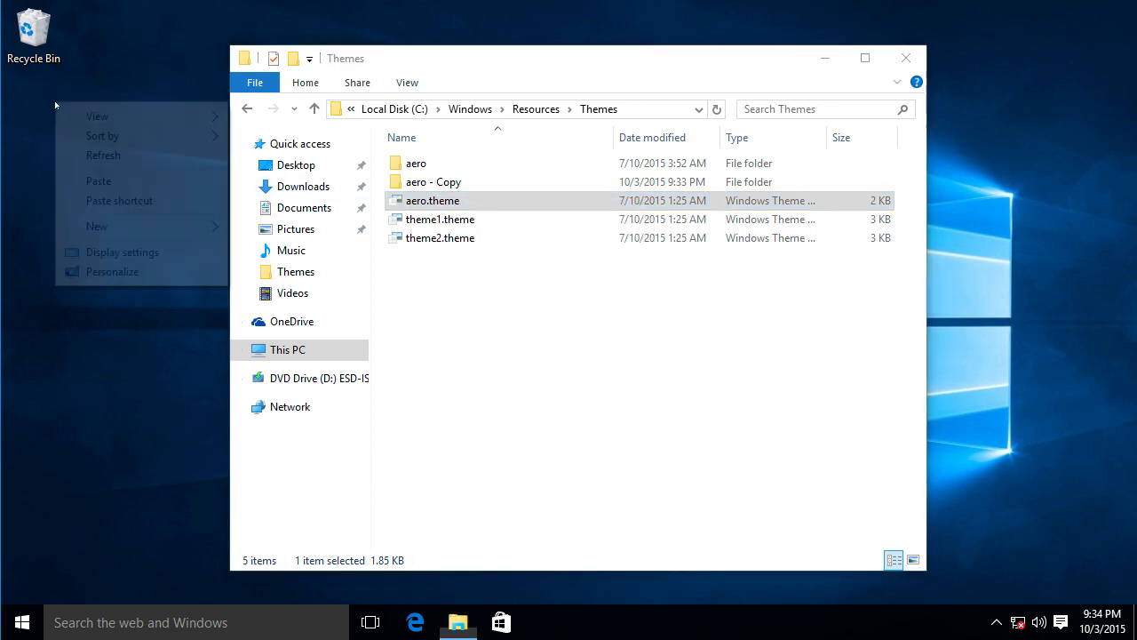
pyautogui.click(98, 180)
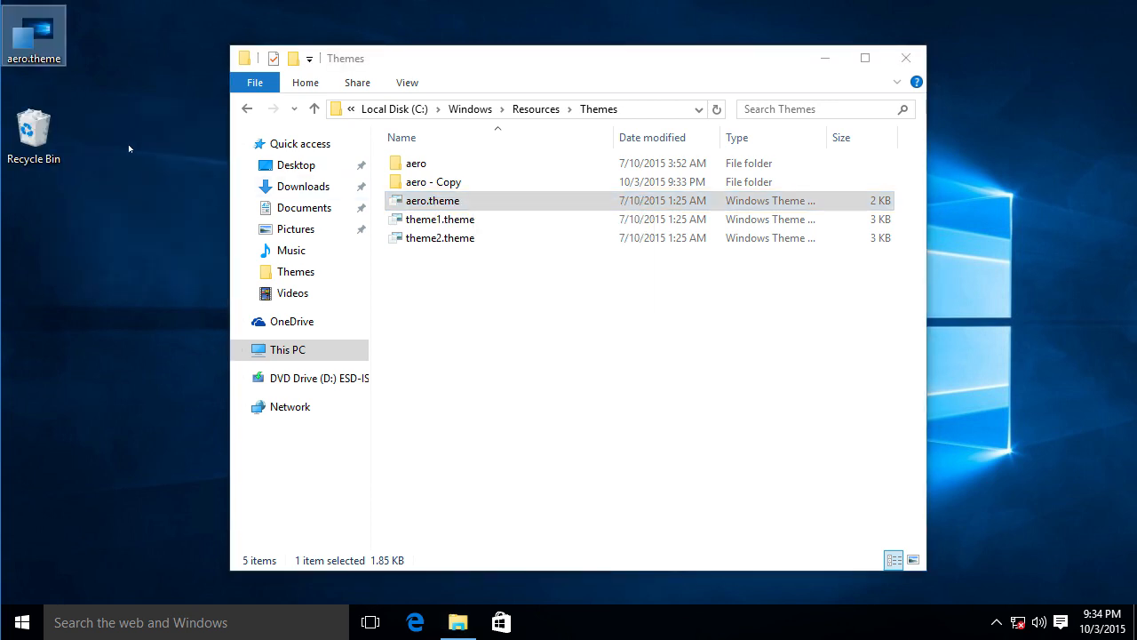
pyautogui.moveTo(33, 31)
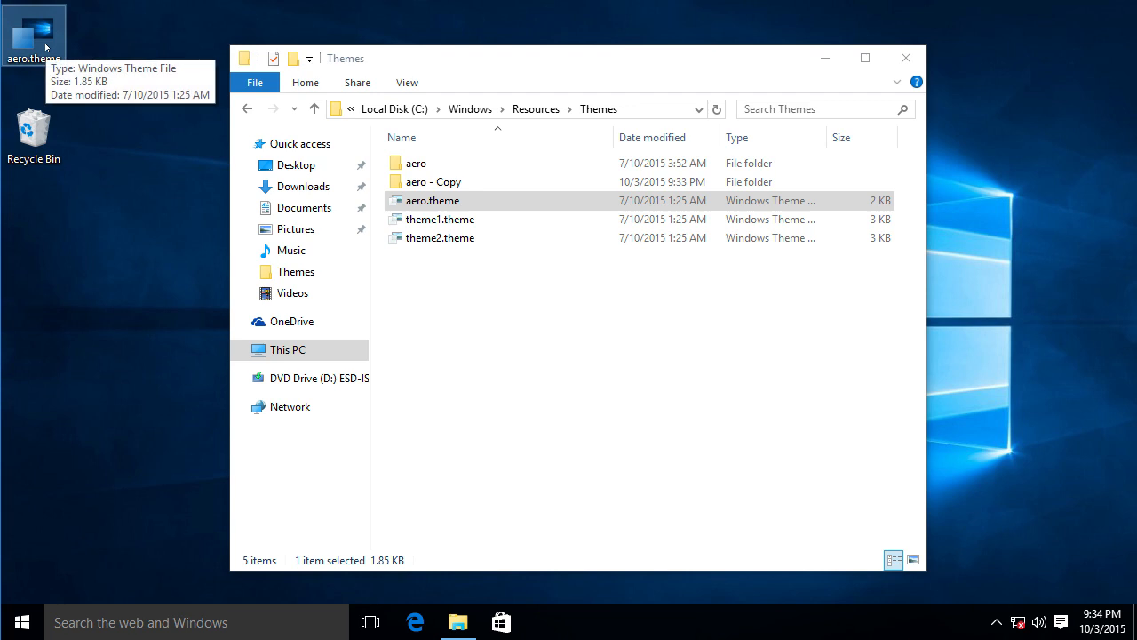
pyautogui.rightClick(34, 23)
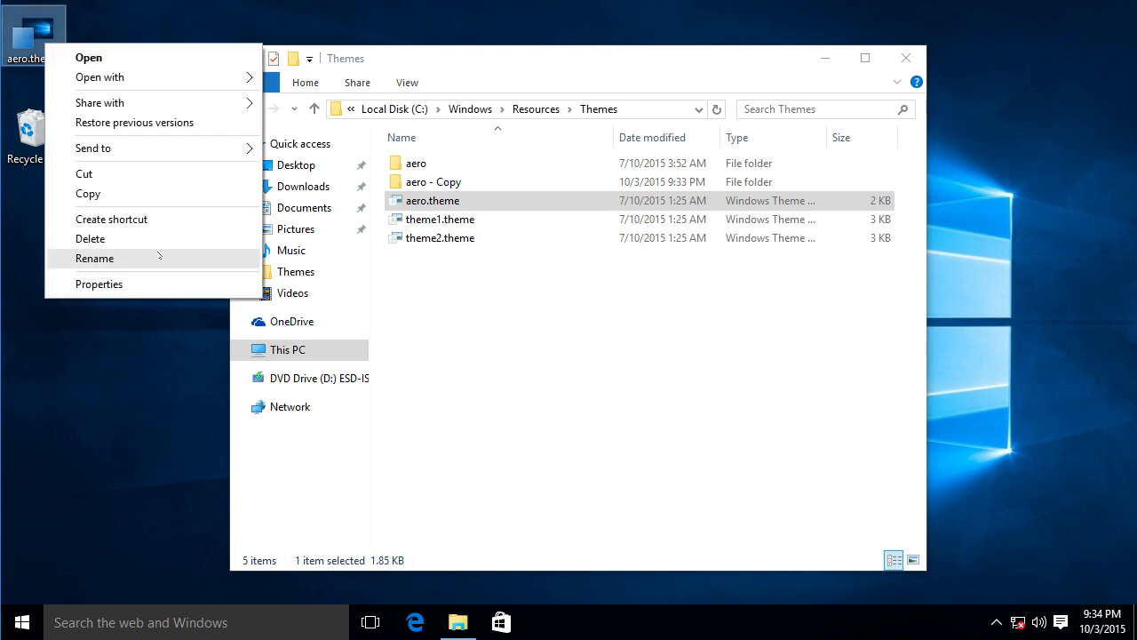
pyautogui.click(94, 258)
pyautogui.write('colors')
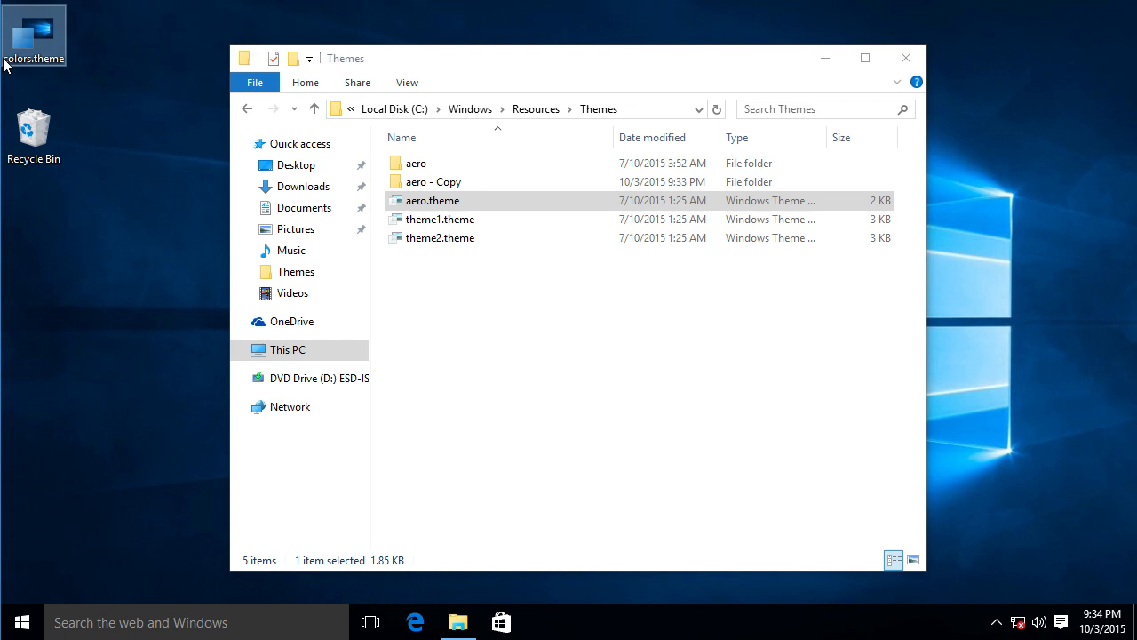
# Choose Open with > Choose another app for colors.theme to open it in Notepad.
pyautogui.rightClick(34, 35)
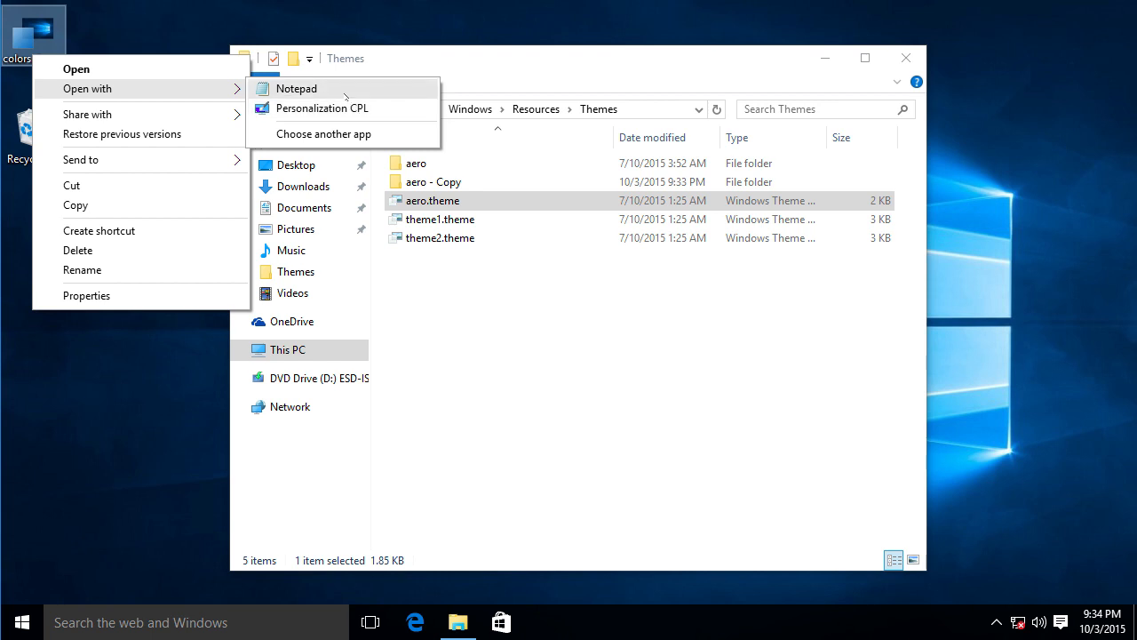
pyautogui.moveTo(323, 133)
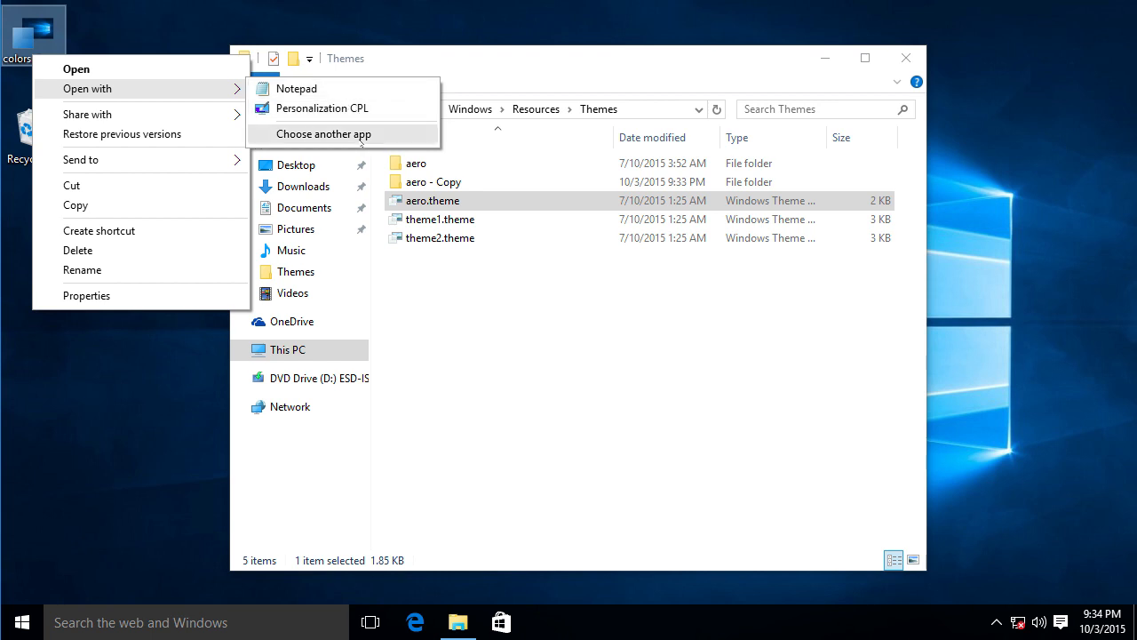
pyautogui.click(323, 133)
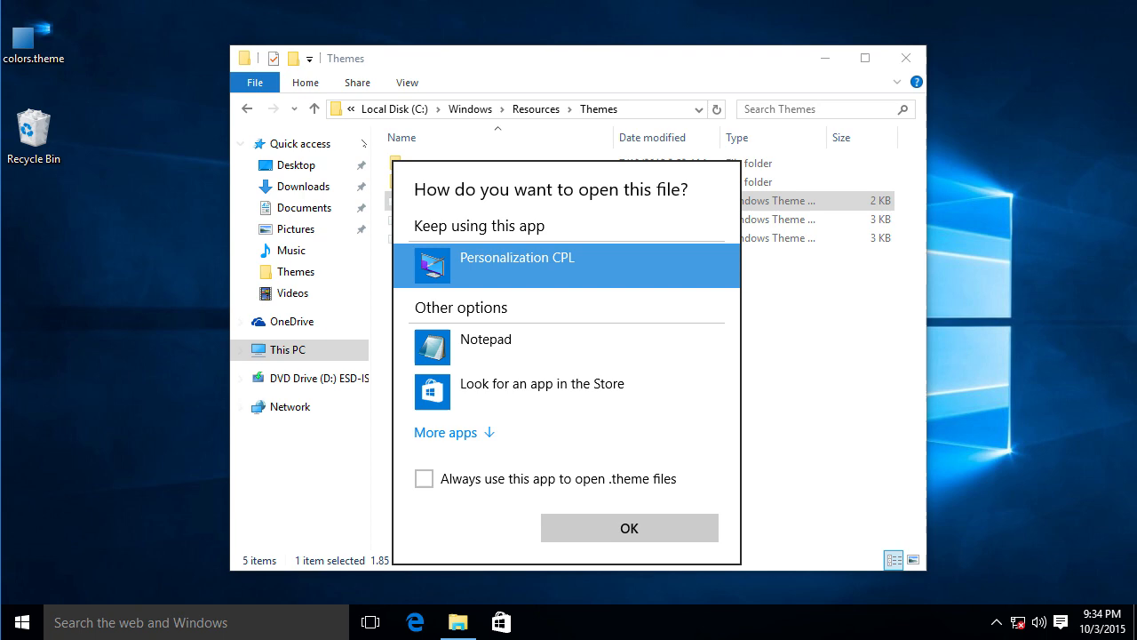
pyautogui.moveTo(551, 346)
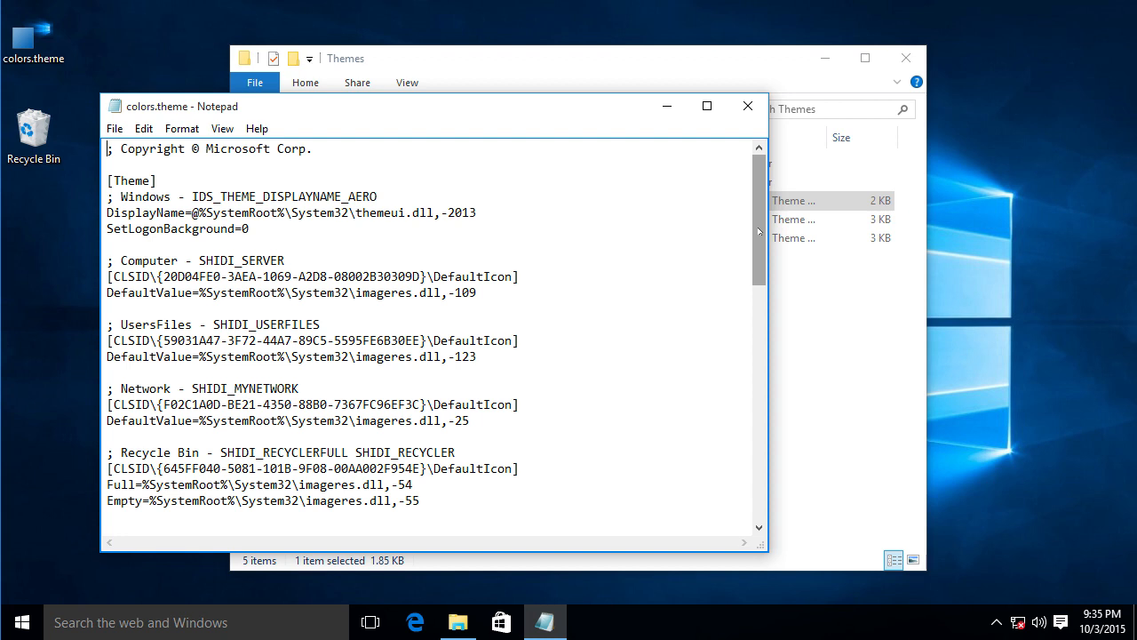
# Under [VisualStyles], change the Path from Aero.msstyles to colors.msstyles, then save and close.
pyautogui.scroll(-3)
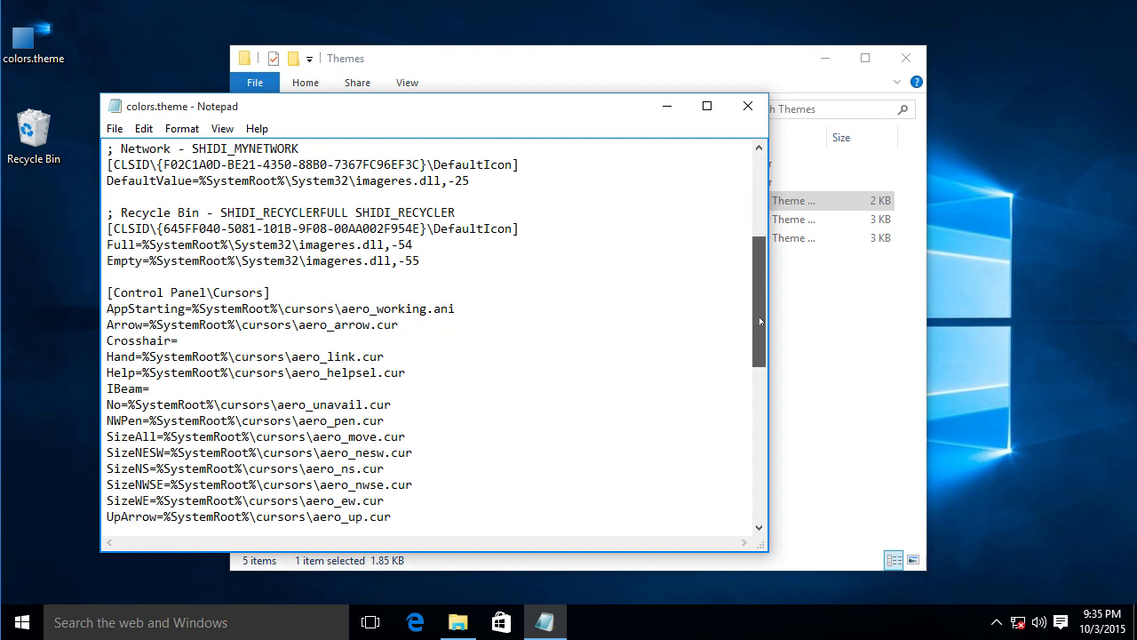
pyautogui.scroll(-3)
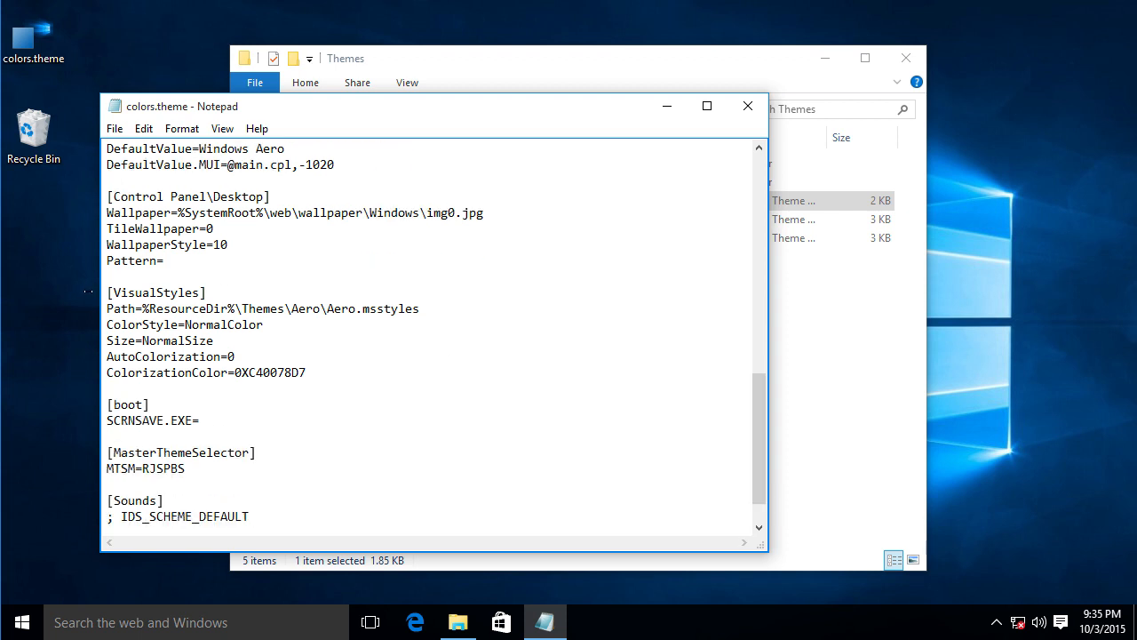
pyautogui.doubleClick(155, 292)
pyautogui.write('colors')
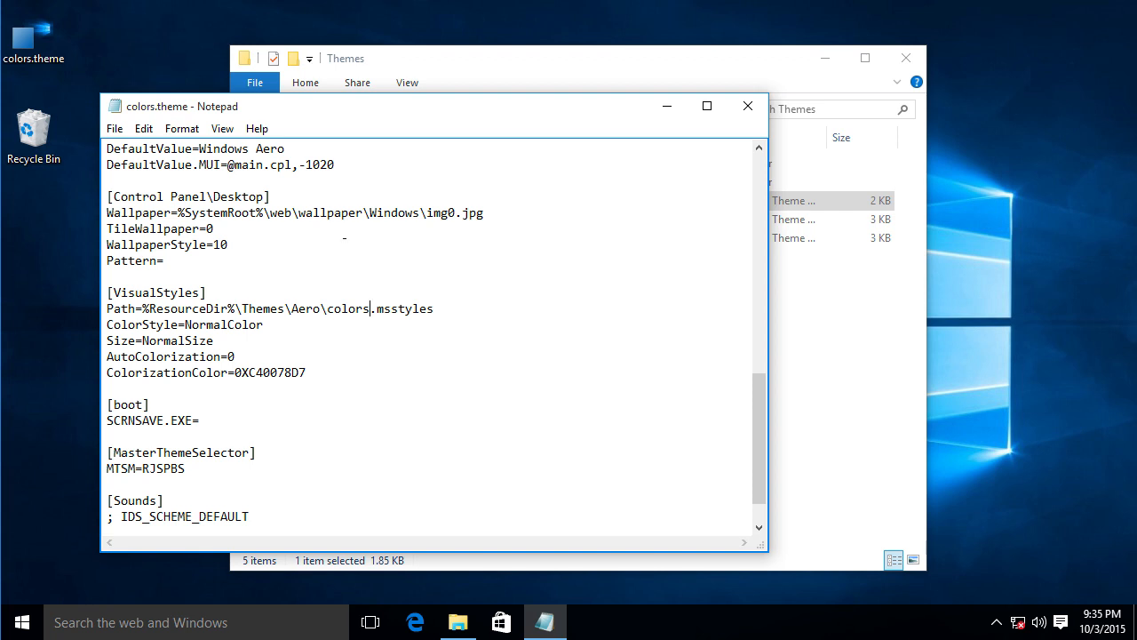
pyautogui.click(113, 128)
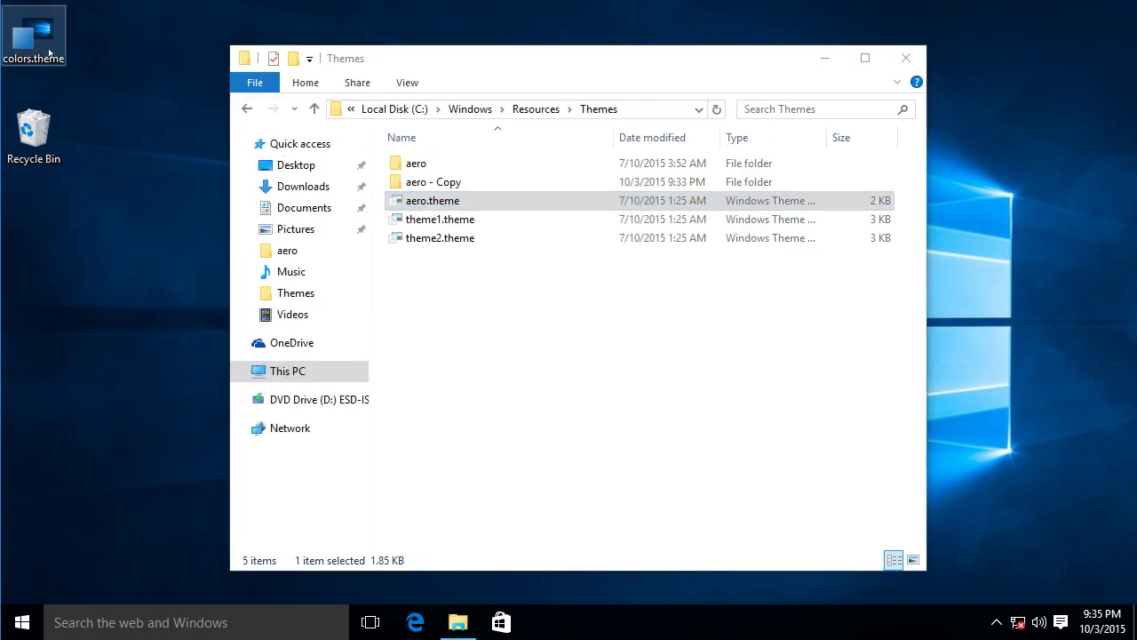
pyautogui.moveTo(34, 36)
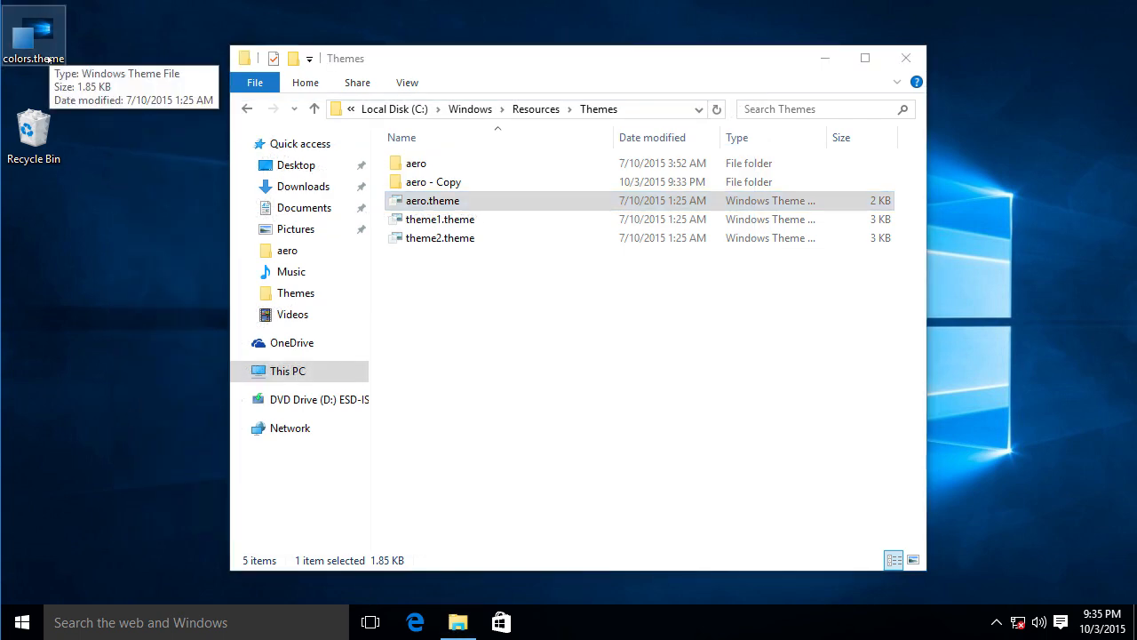
# Apply colors.theme so a second Windows theme appears under My Themes in Personalization.
pyautogui.doubleClick(432, 200)
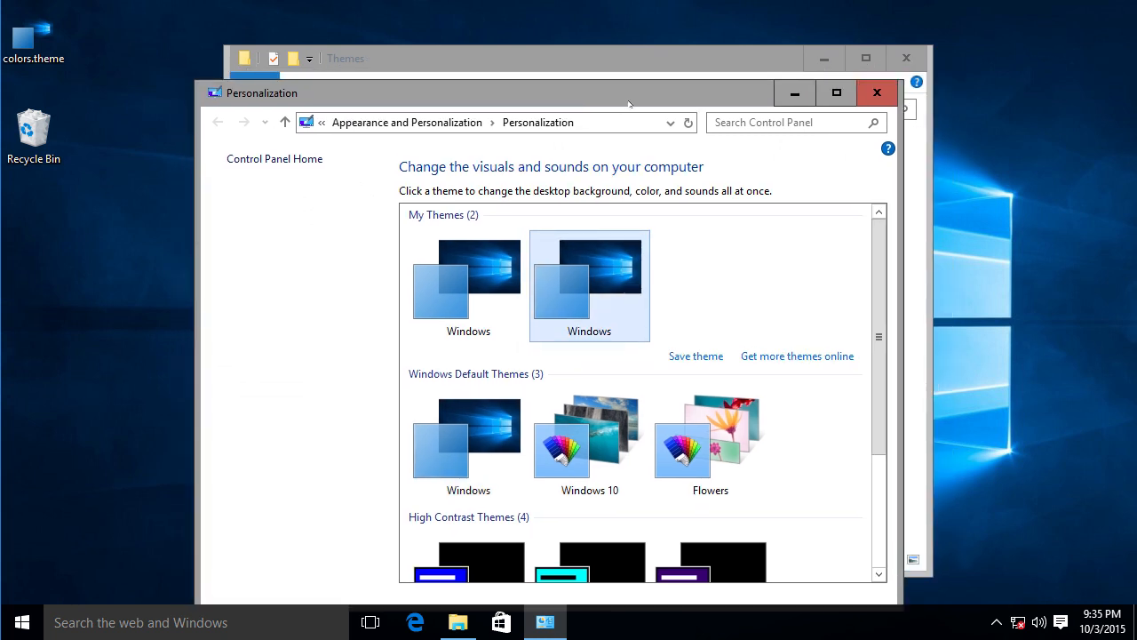
pyautogui.moveTo(749, 108)
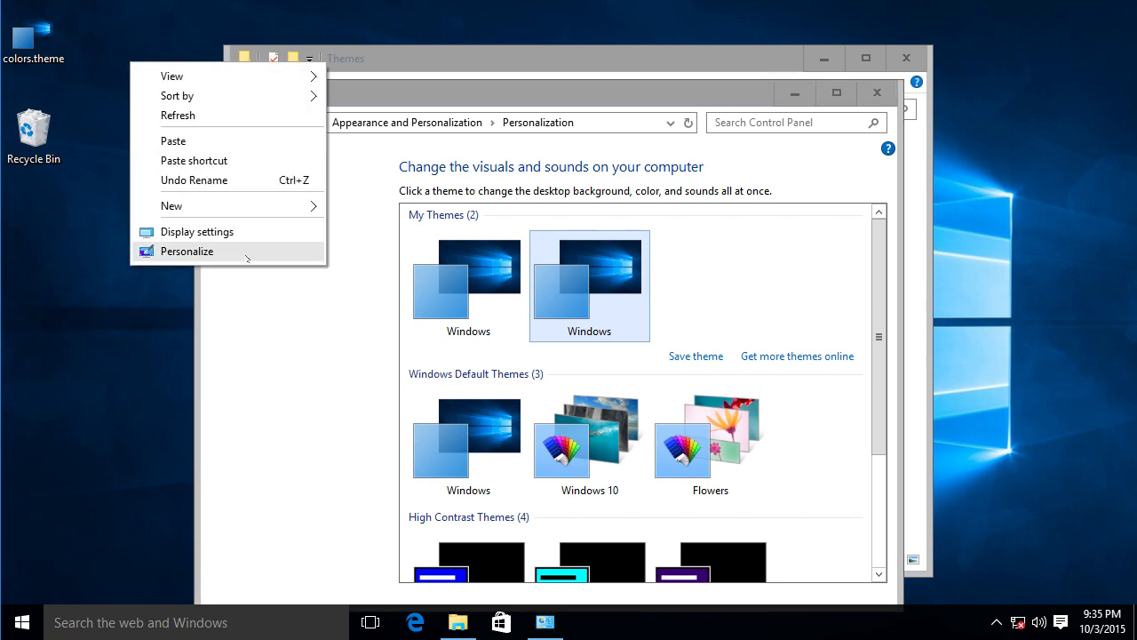
# On the Settings Colors page, select a green accent swatch so title bars turn green.
pyautogui.click(186, 250)
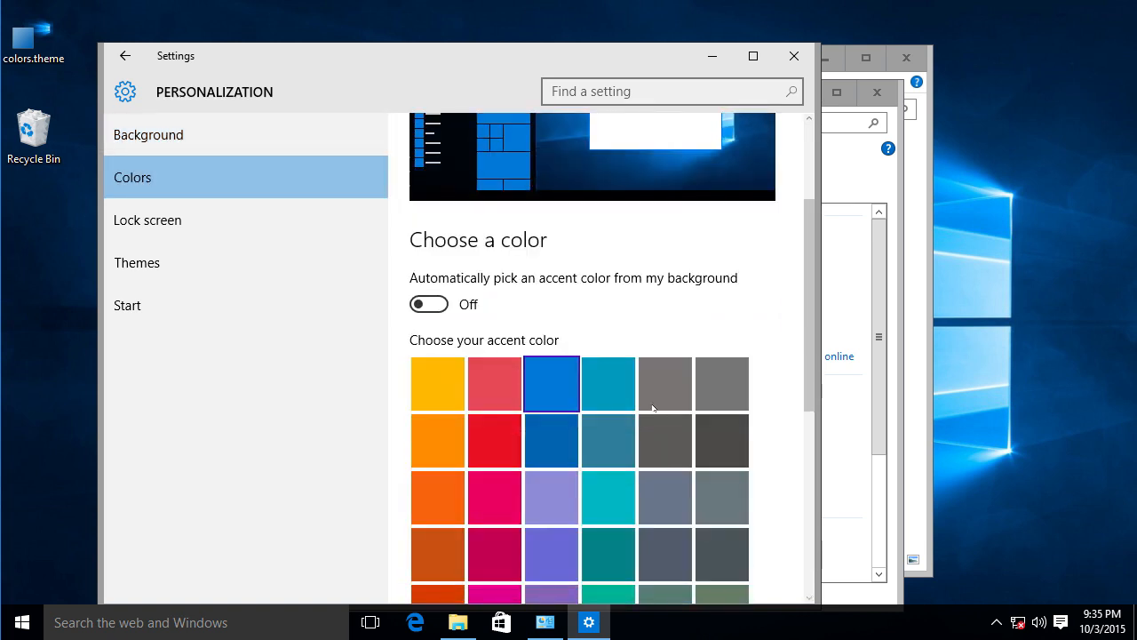
pyautogui.scroll(-3)
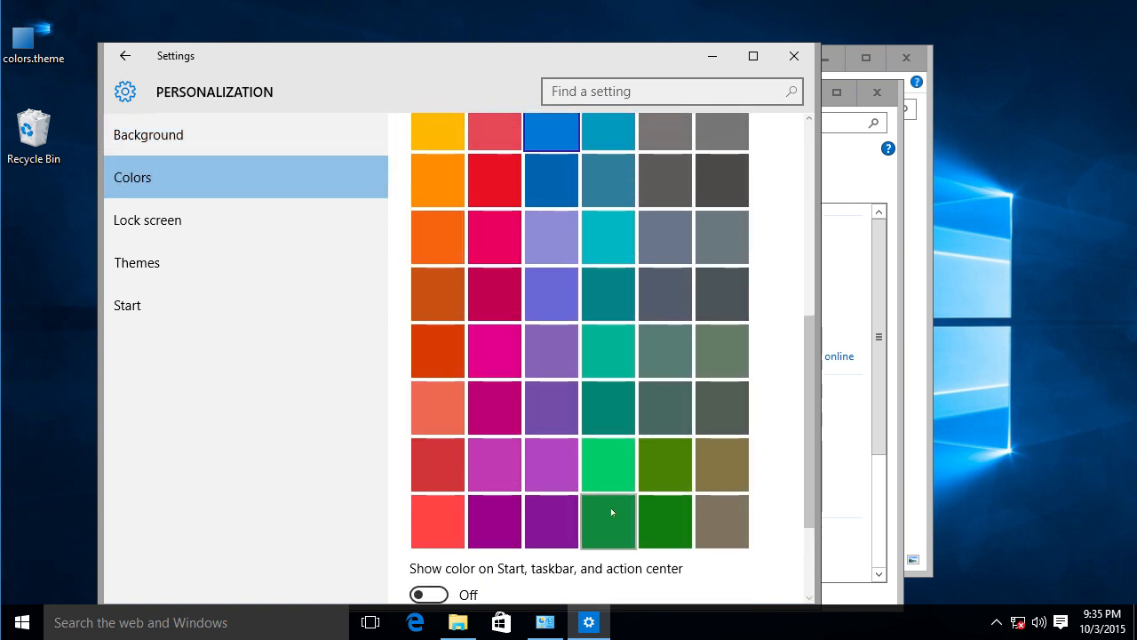
pyautogui.click(664, 521)
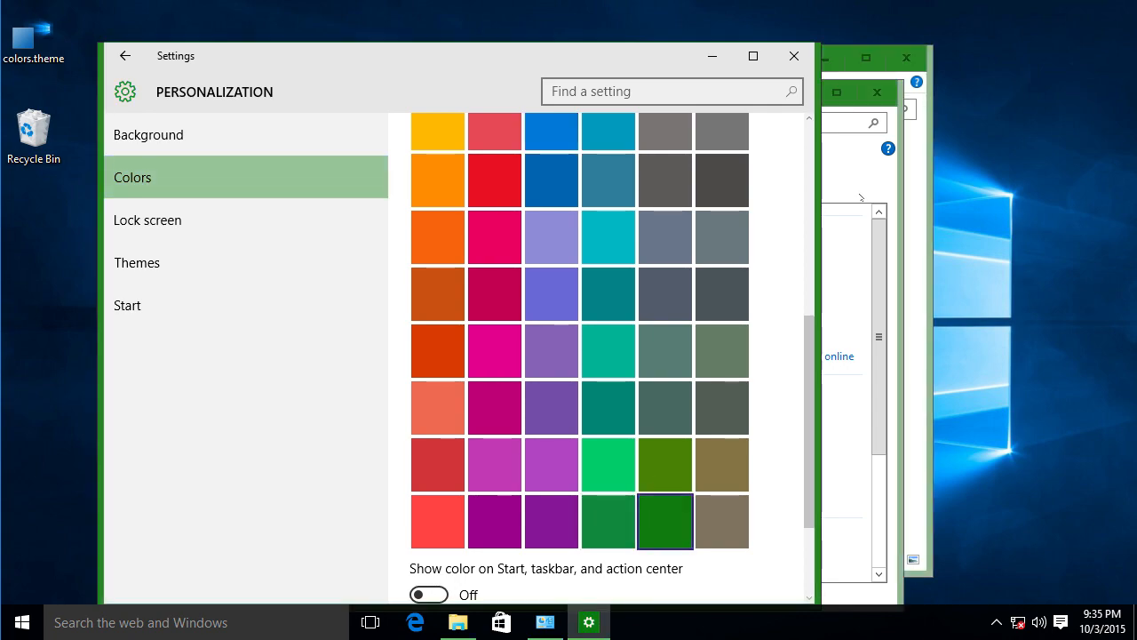